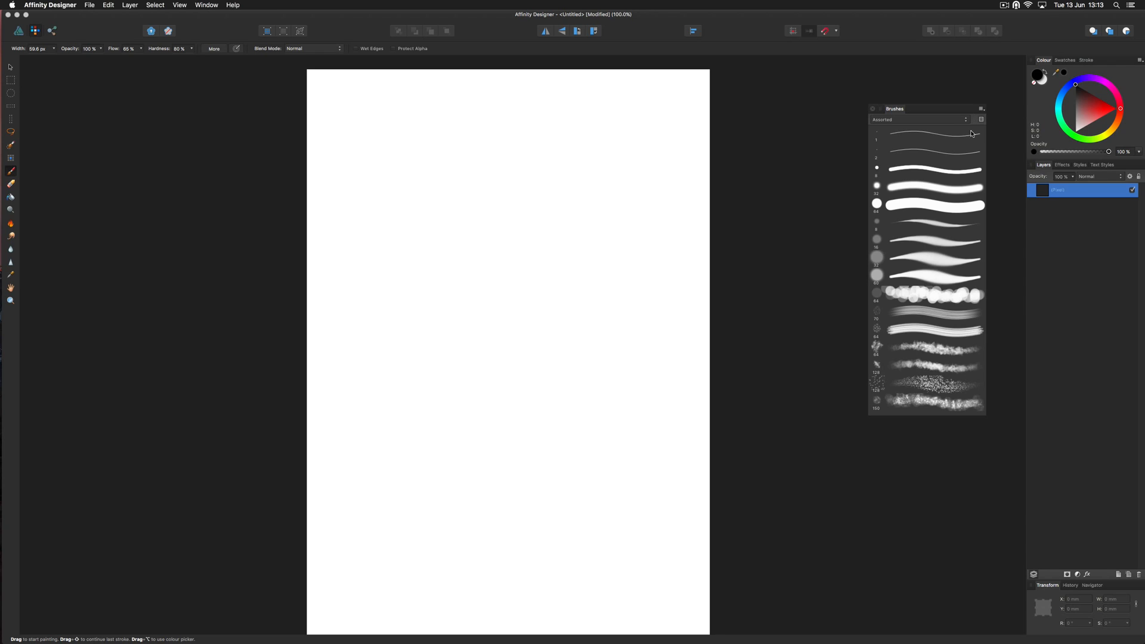
Step: Import the Himitsu .afbrushes file from Downloads via Import Brushes and confirm
click(981, 108)
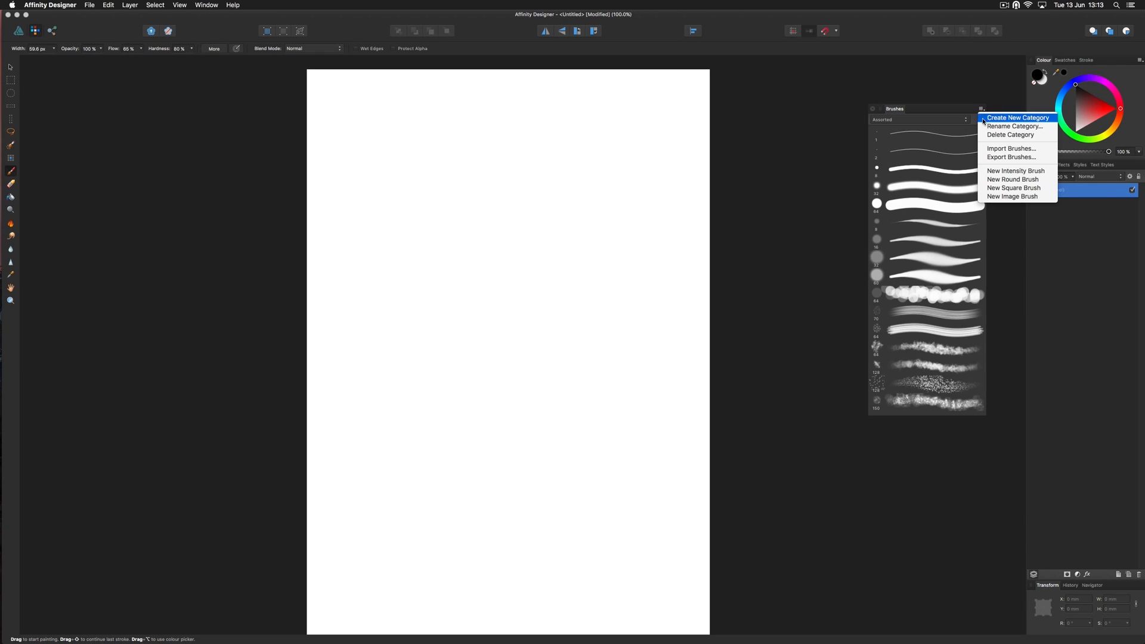
mouse_move(1010, 148)
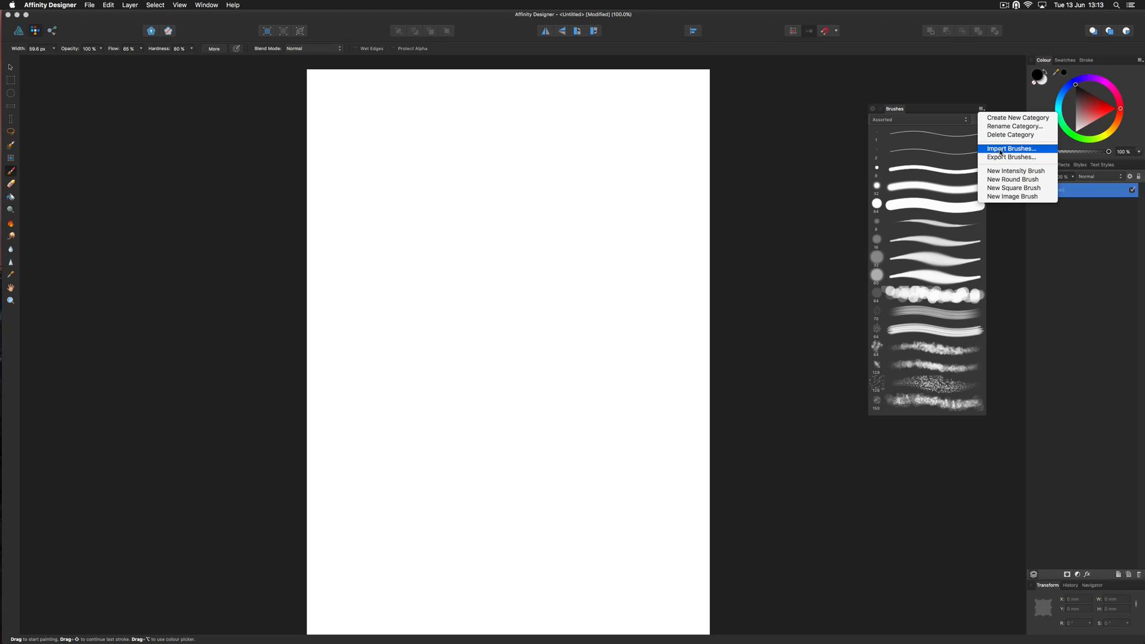
click(1009, 148)
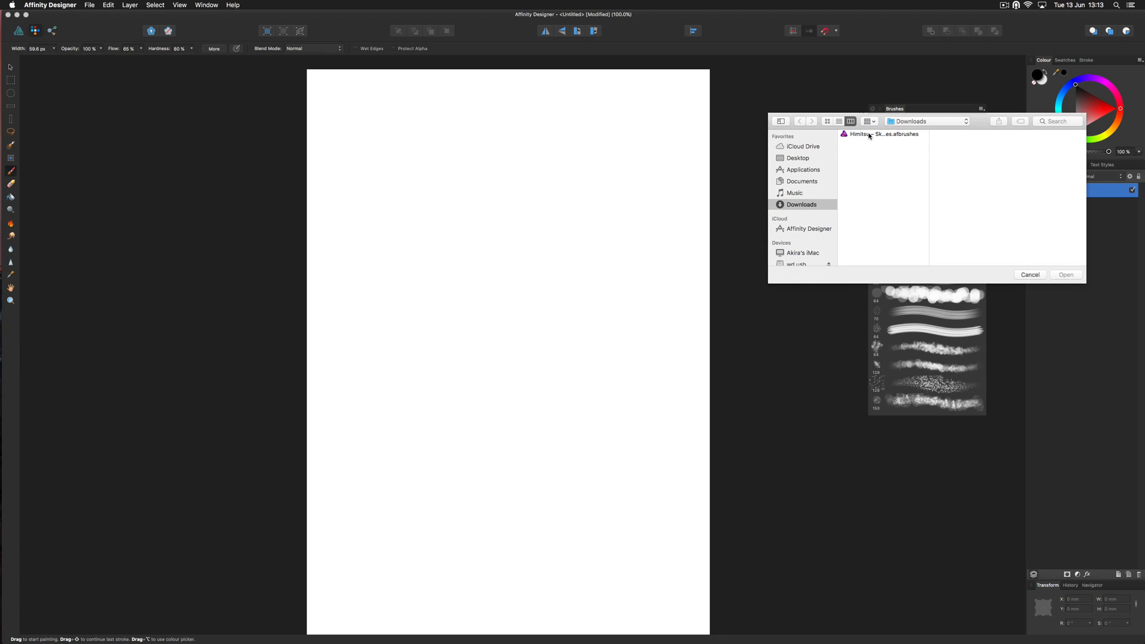
click(1065, 274)
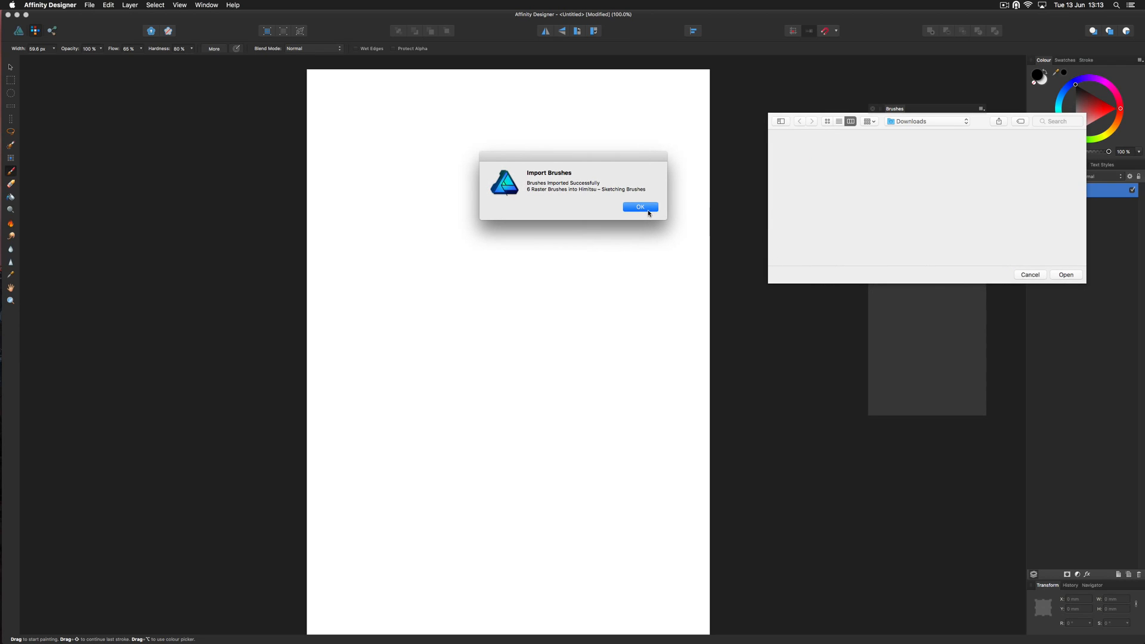
click(639, 207)
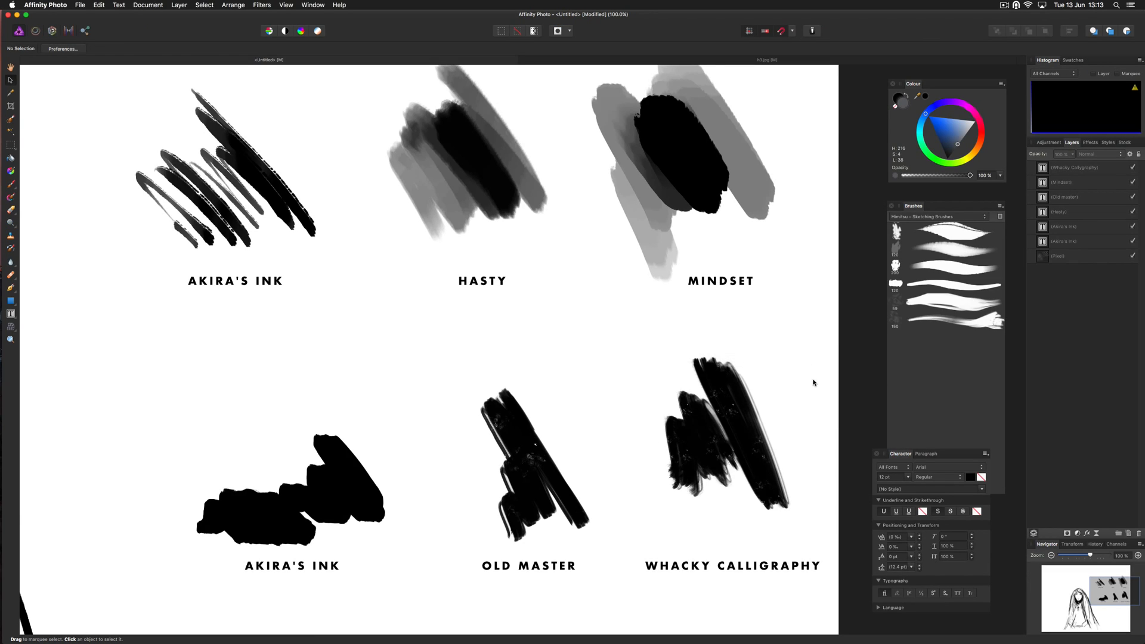
mouse_move(514, 306)
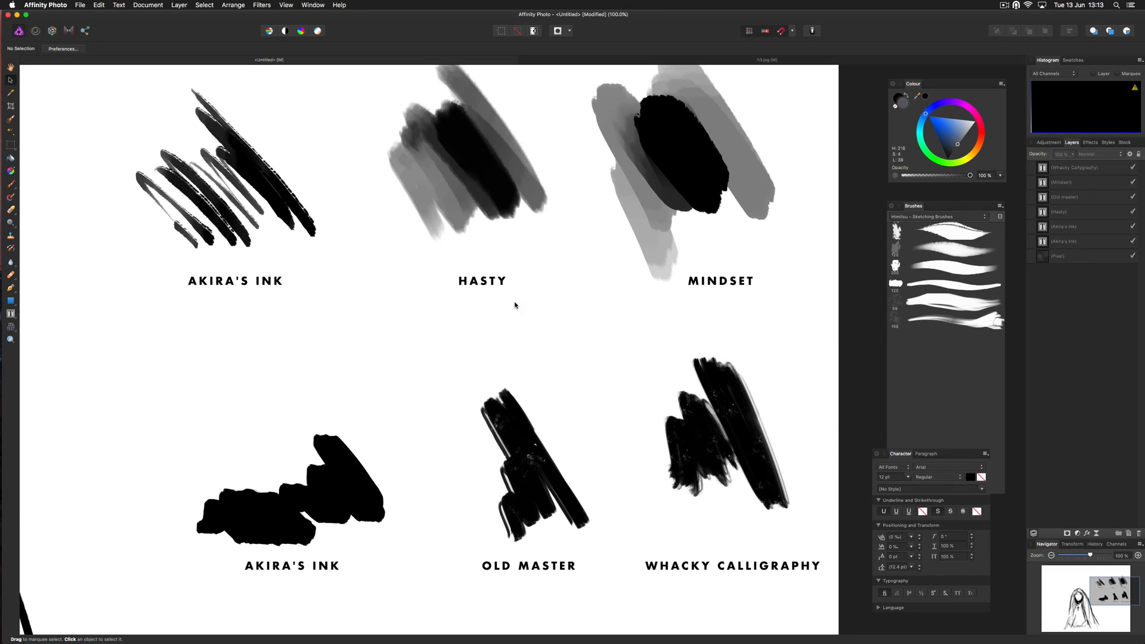
mouse_move(903, 373)
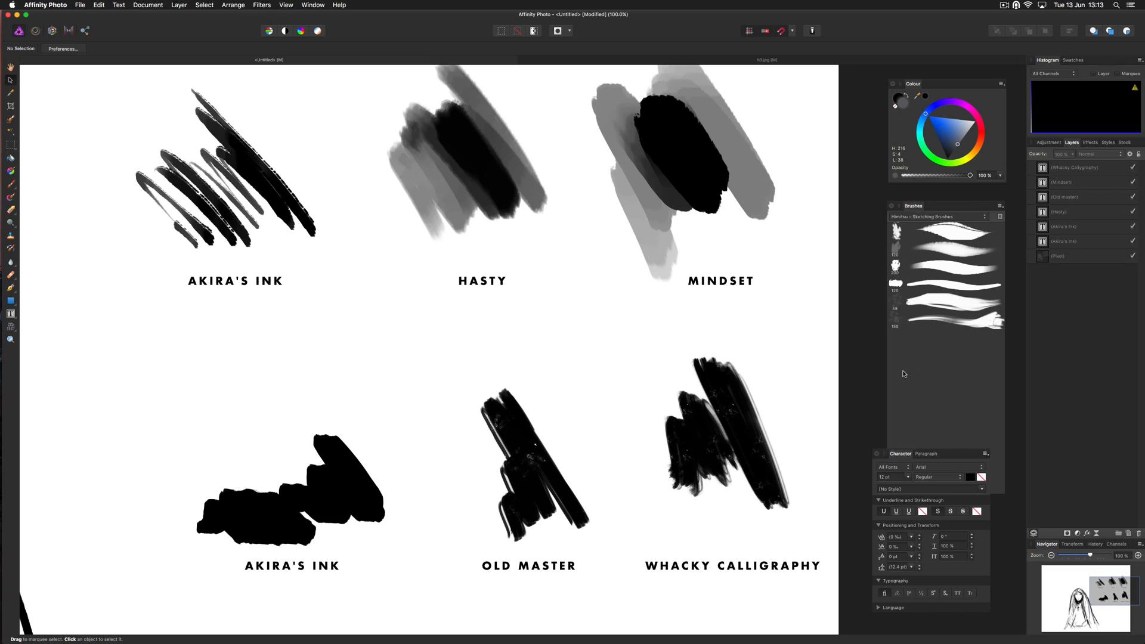
mouse_move(865, 368)
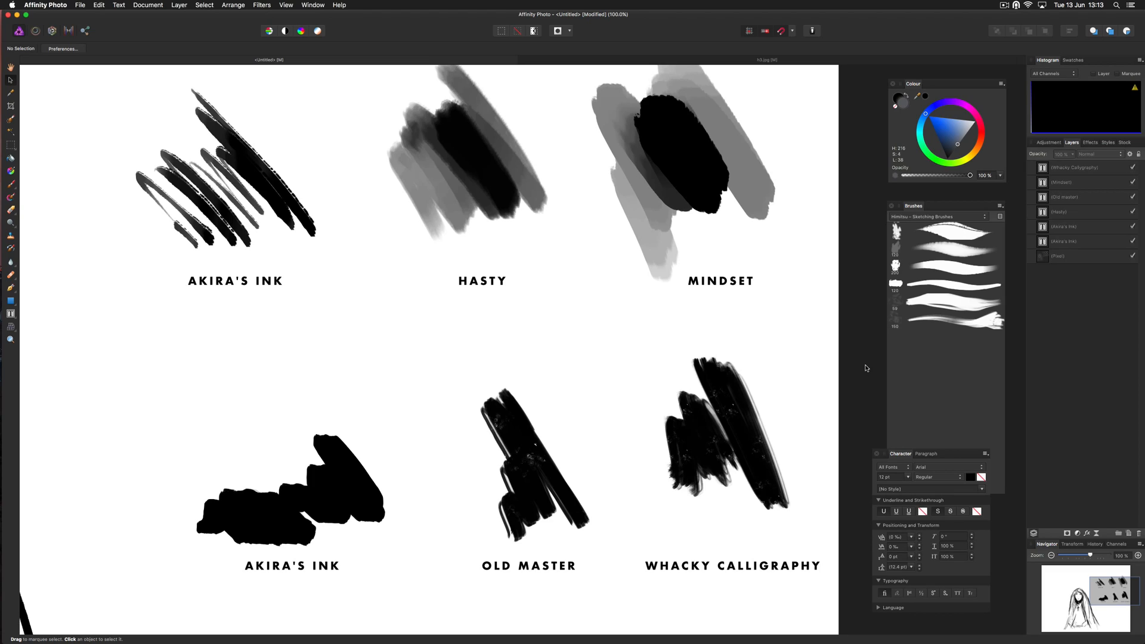
mouse_move(834, 313)
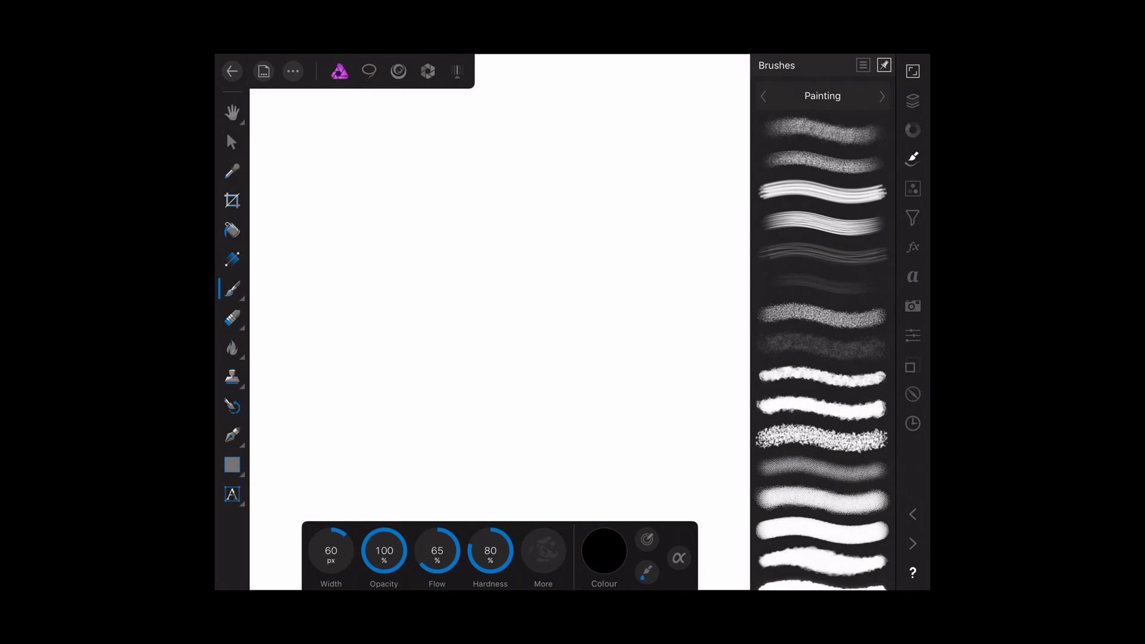
Step: Import the Himitsu .afbrushes file from iCloud Drive via the Brushes menu's Import Brushes
click(861, 65)
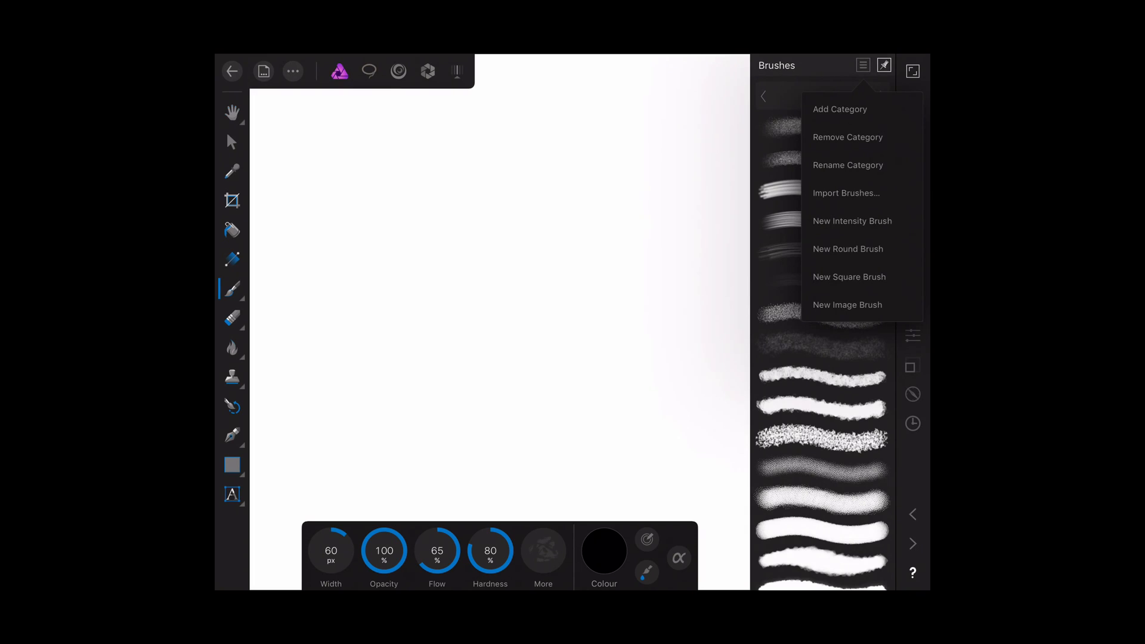
click(845, 192)
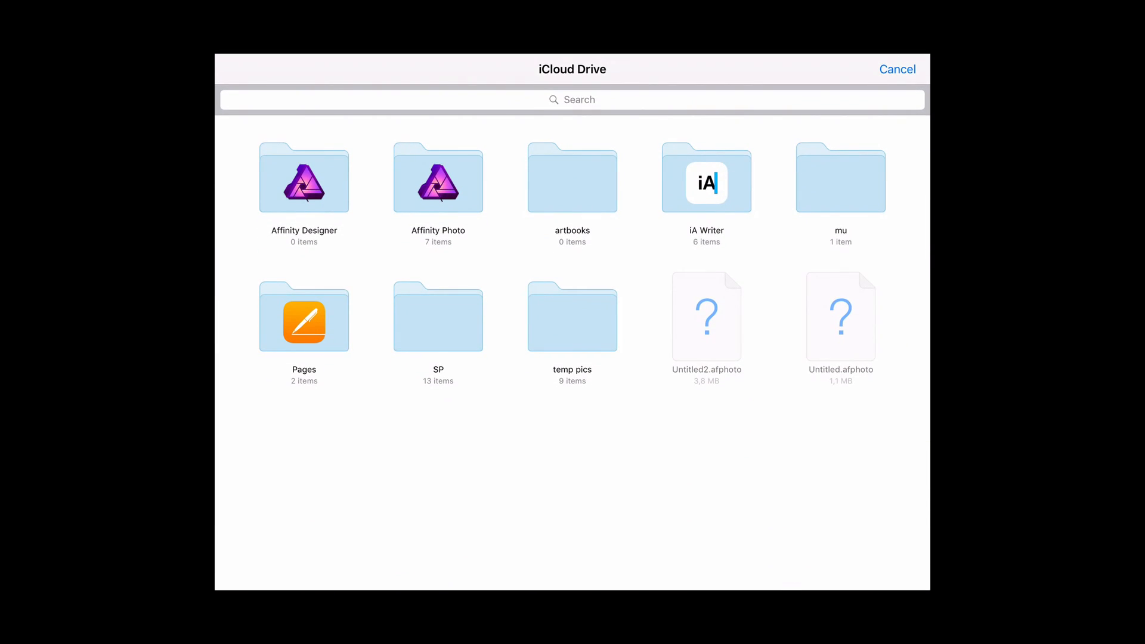
click(437, 177)
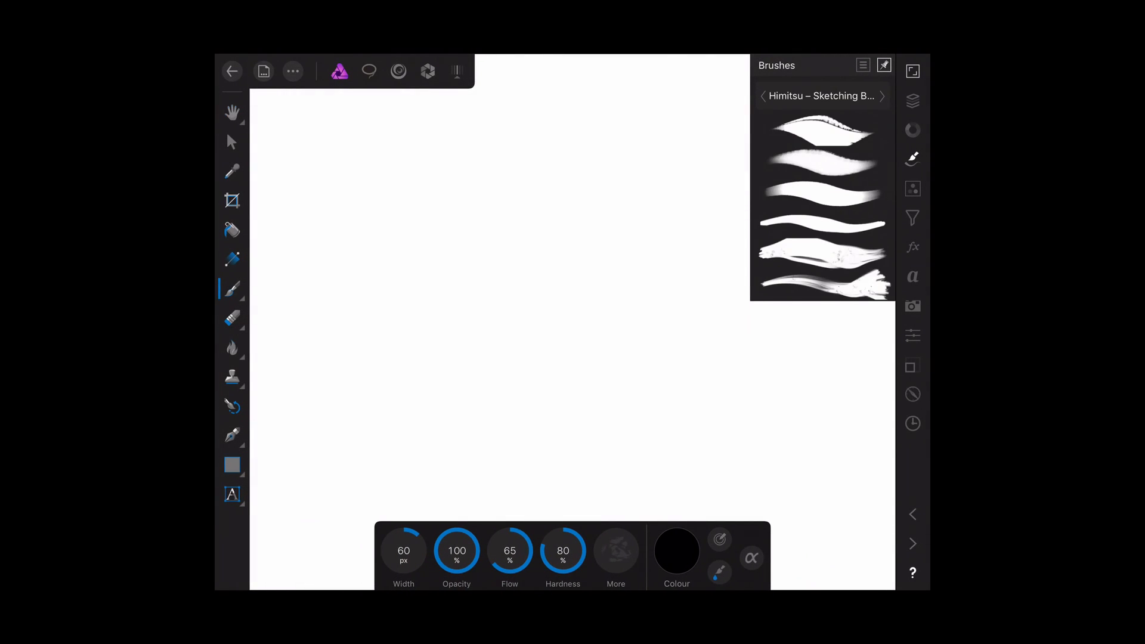
click(821, 131)
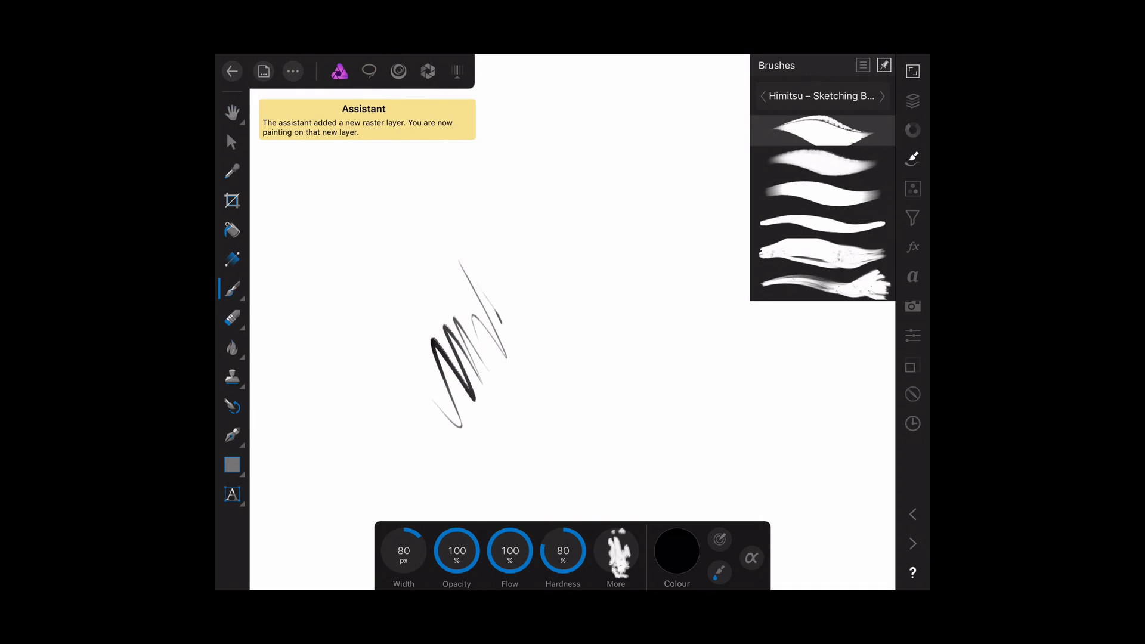
drag(481, 226, 573, 372)
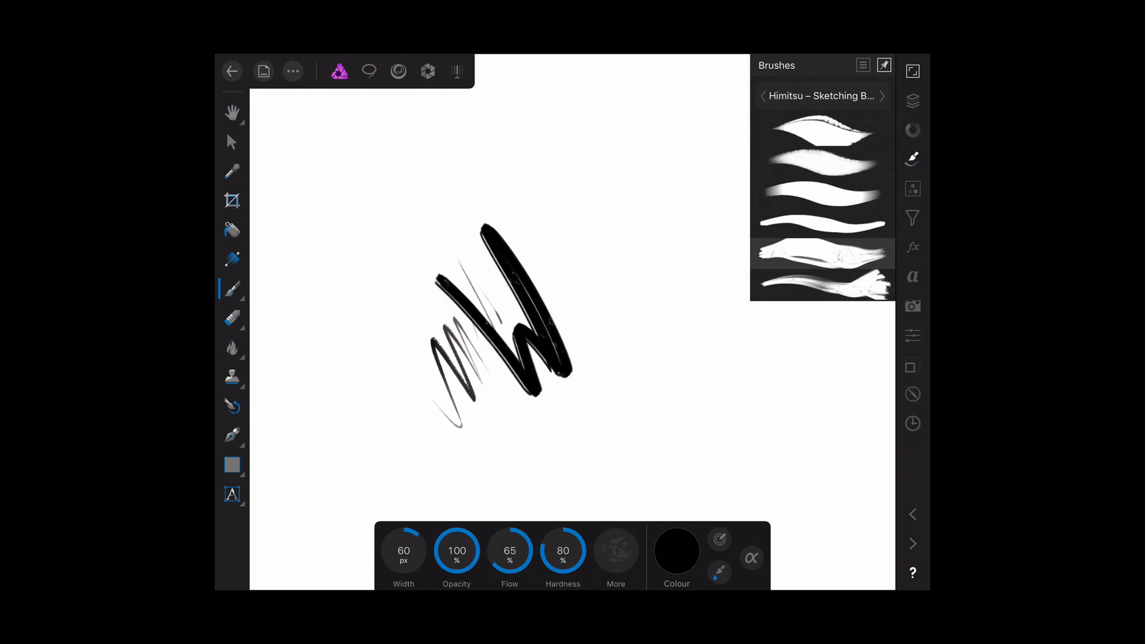
drag(299, 212, 325, 296)
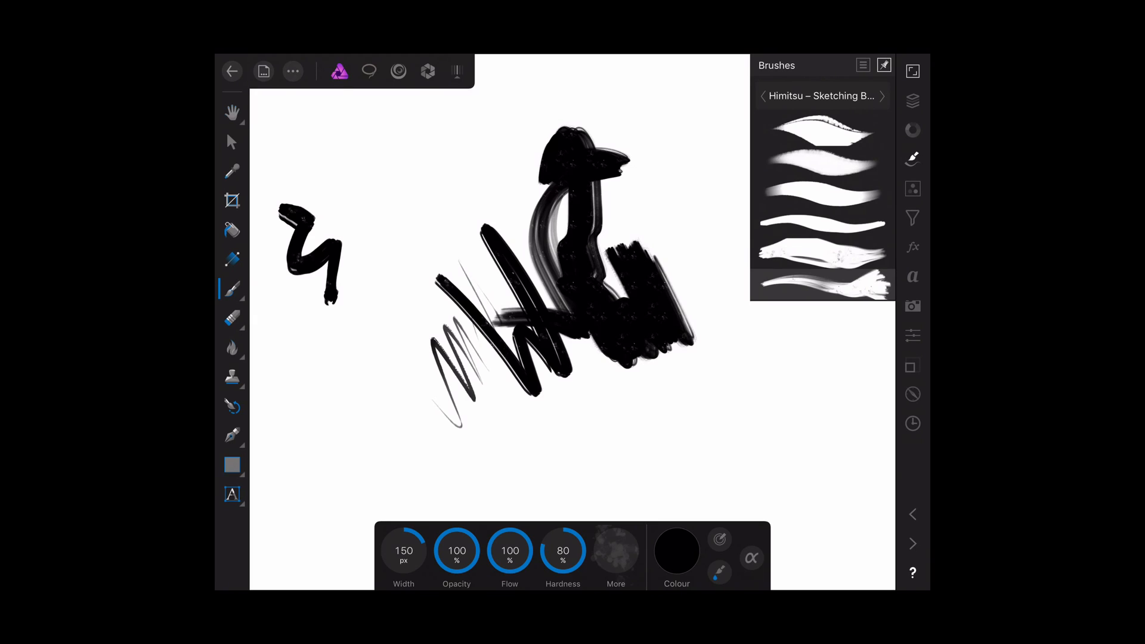
key(cmd+z)
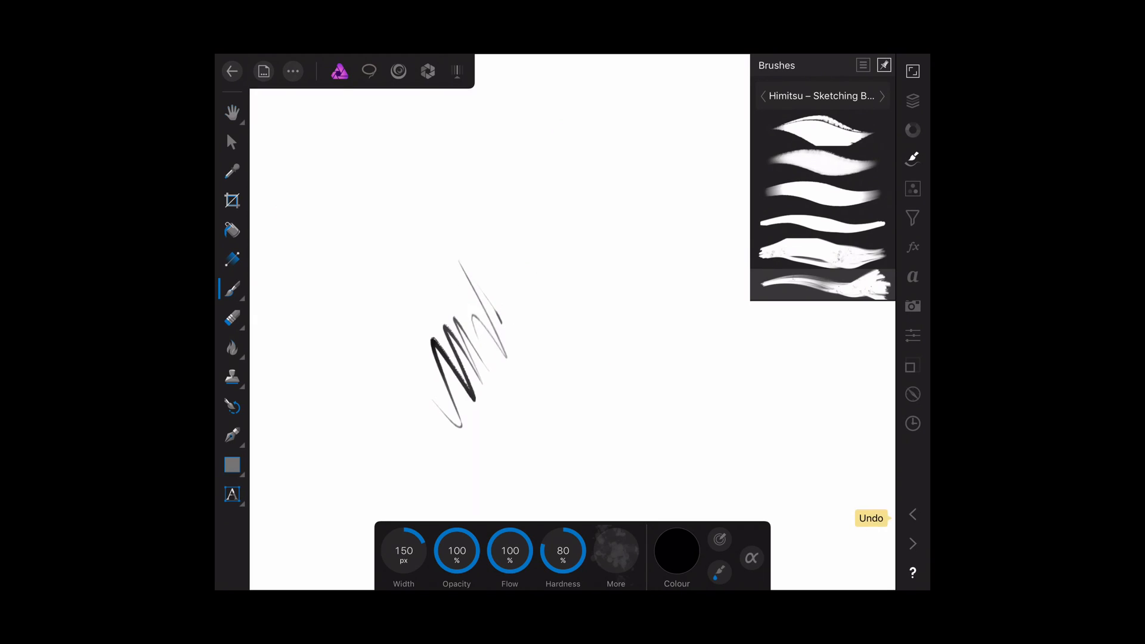
click(870, 517)
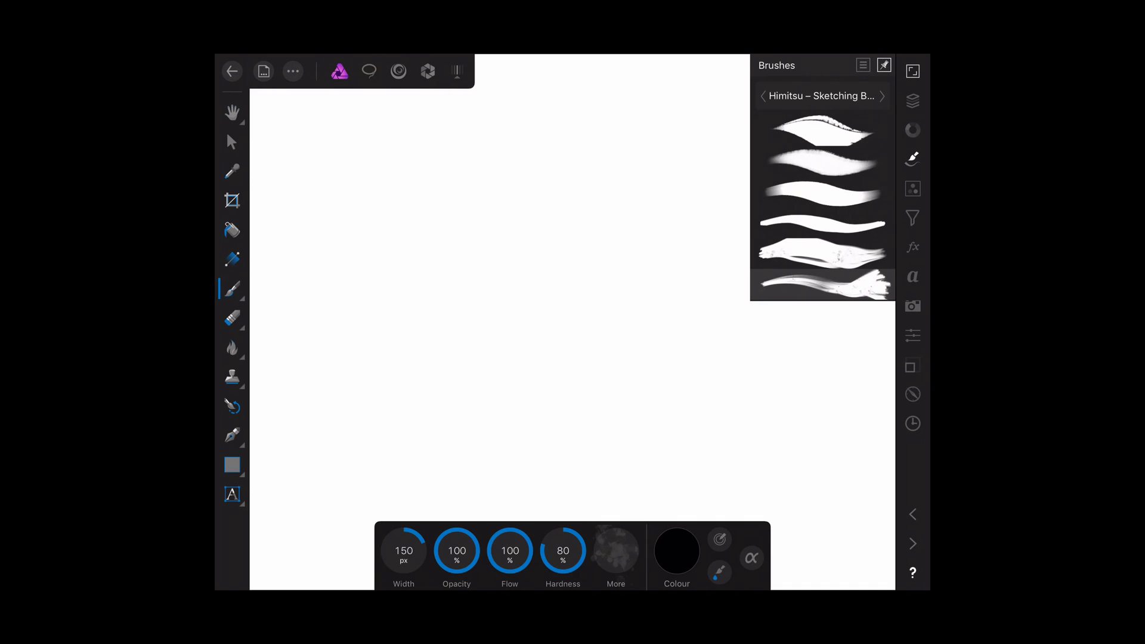